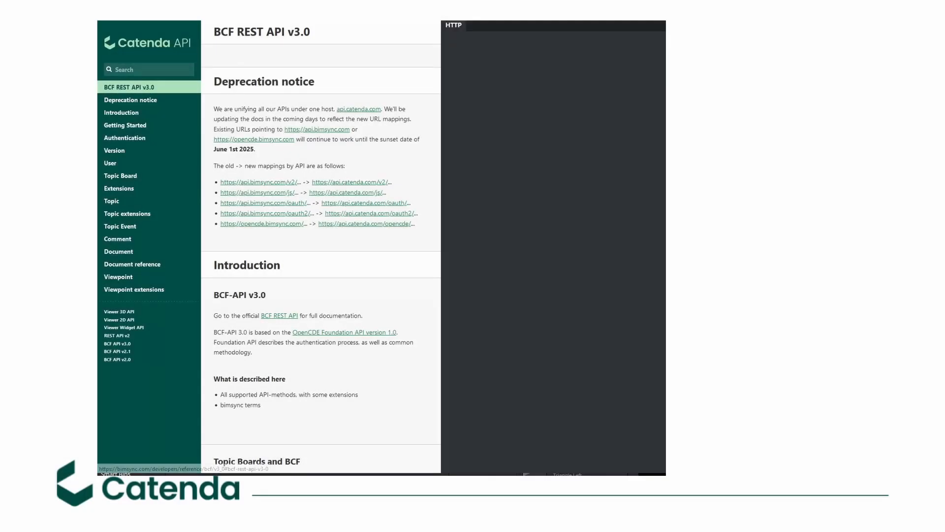
{"action": "mouse_move", "coordinate": [134, 290]}
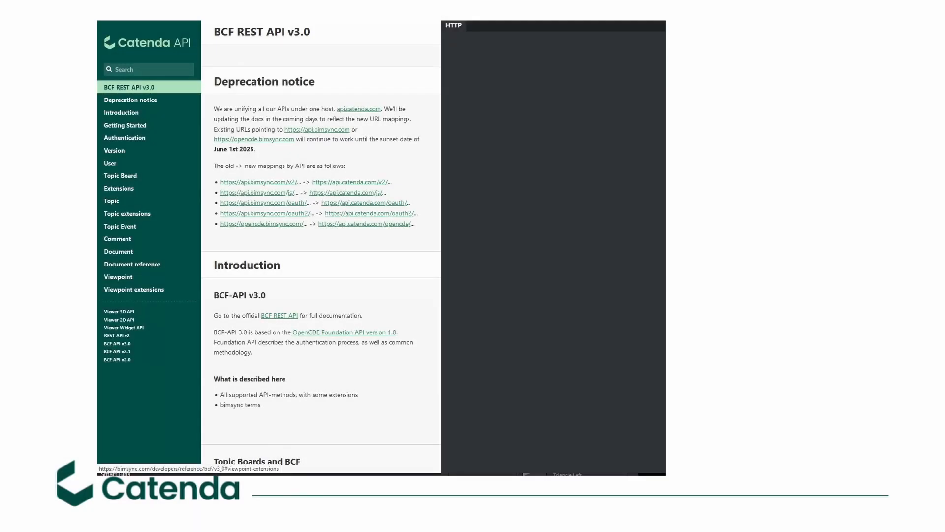
- Browse the Viewer 3D, Viewer 2D, BCF REST API v3.0 and REST API v2 documentation pages
{"action": "left_click", "coordinate": [119, 312]}
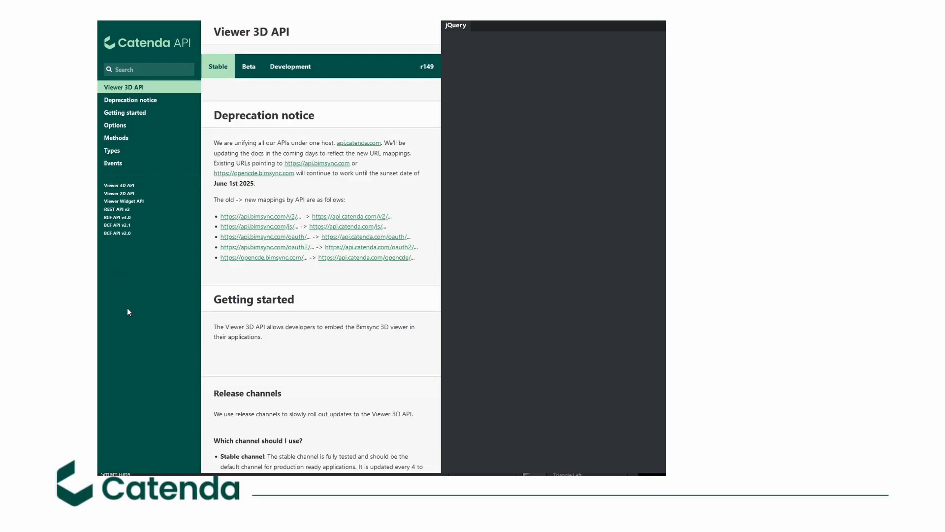
{"action": "left_click", "coordinate": [119, 193]}
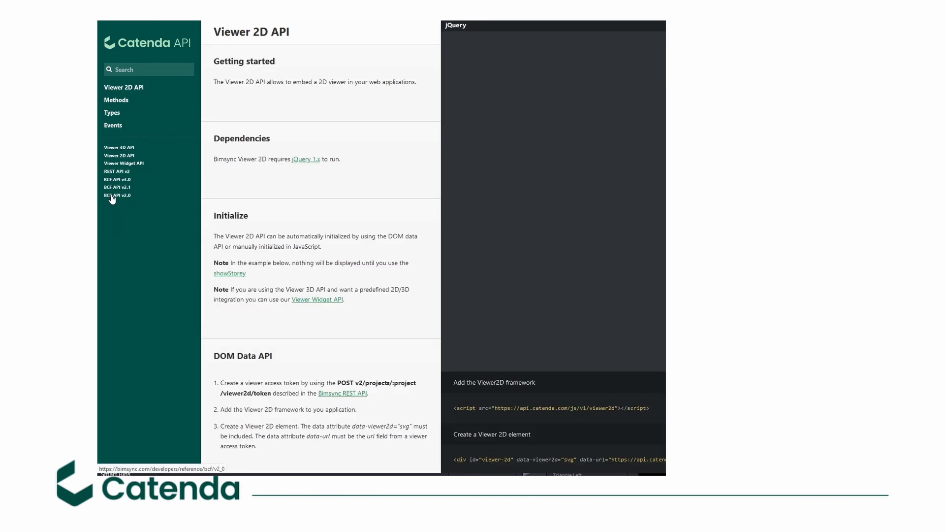
{"action": "left_click", "coordinate": [124, 87]}
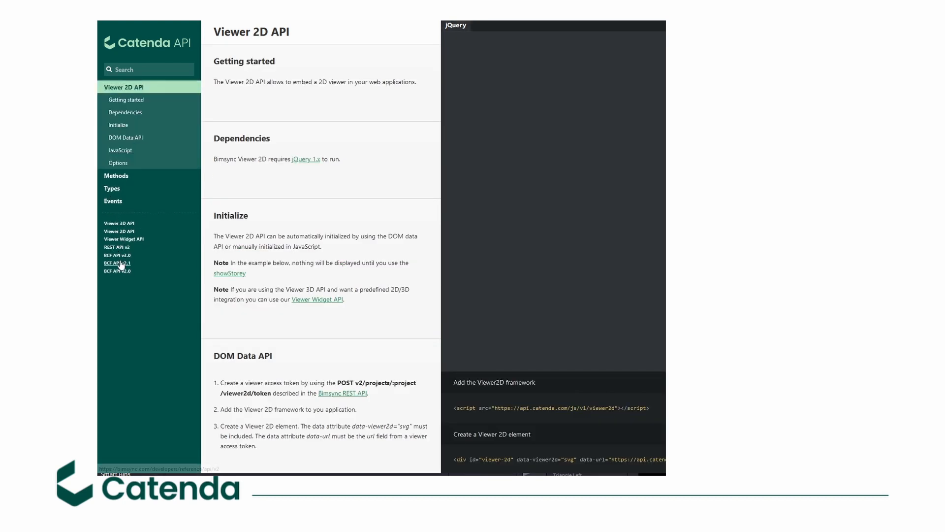
{"action": "mouse_move", "coordinate": [117, 254]}
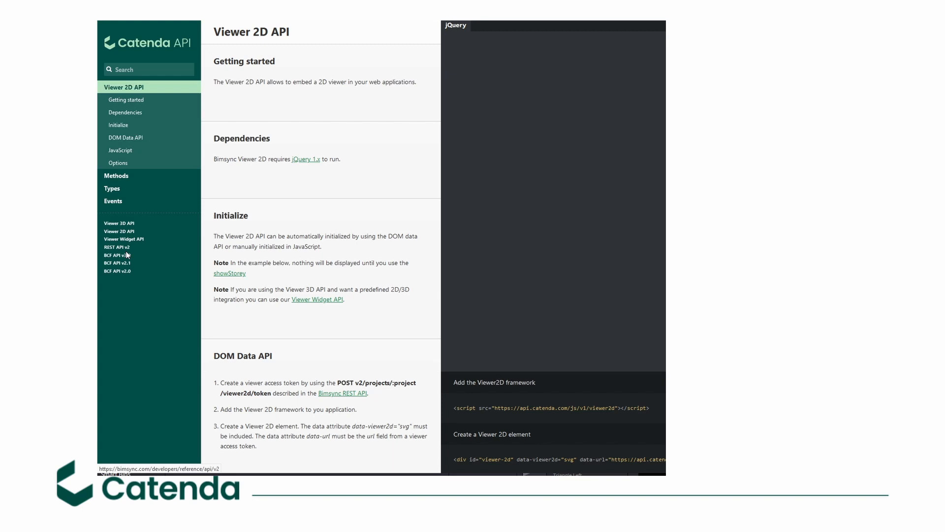
{"action": "left_click", "coordinate": [117, 255]}
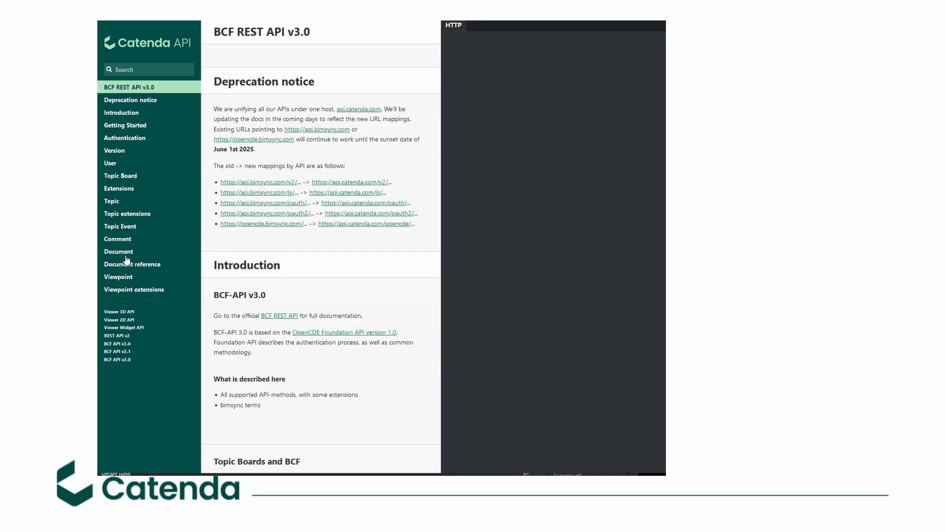
{"action": "mouse_move", "coordinate": [117, 335]}
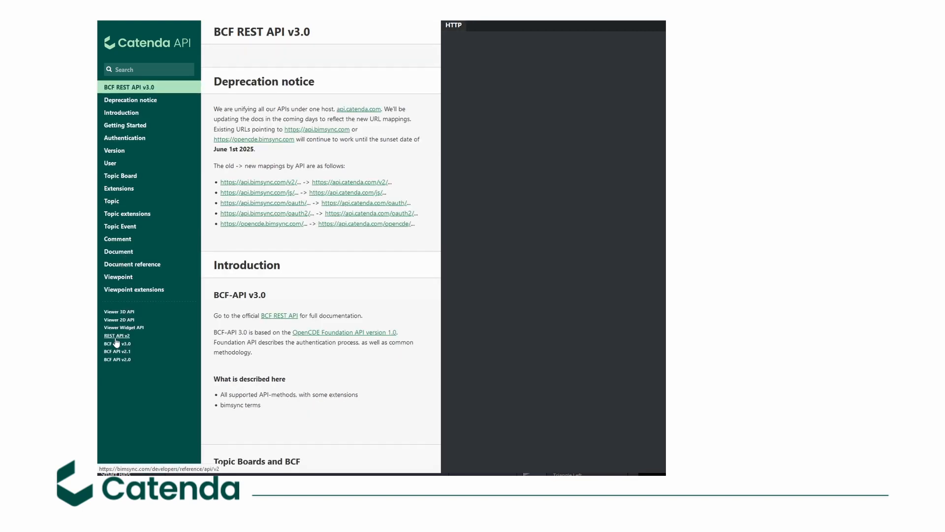
{"action": "left_click", "coordinate": [116, 335]}
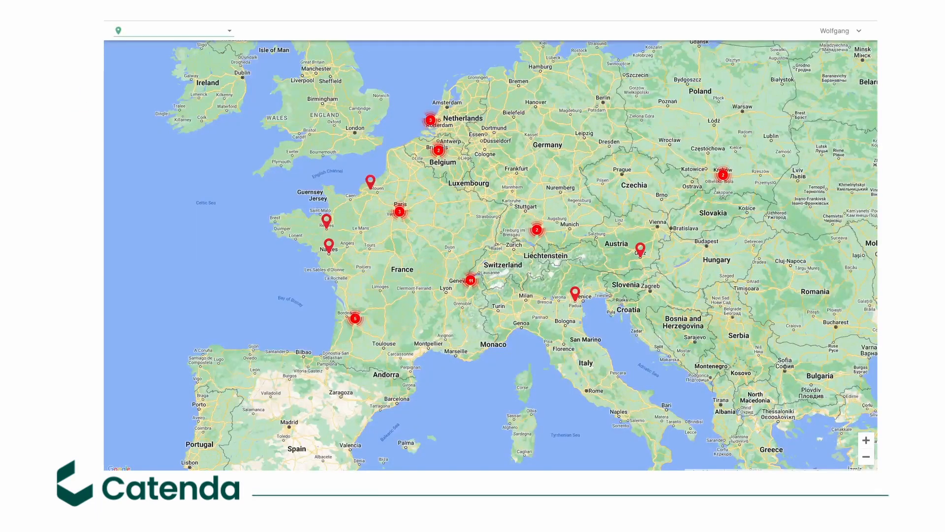
- Find the Bos sandbox project in Nantes via the project search and open its dashboard
{"action": "left_click", "coordinate": [171, 31]}
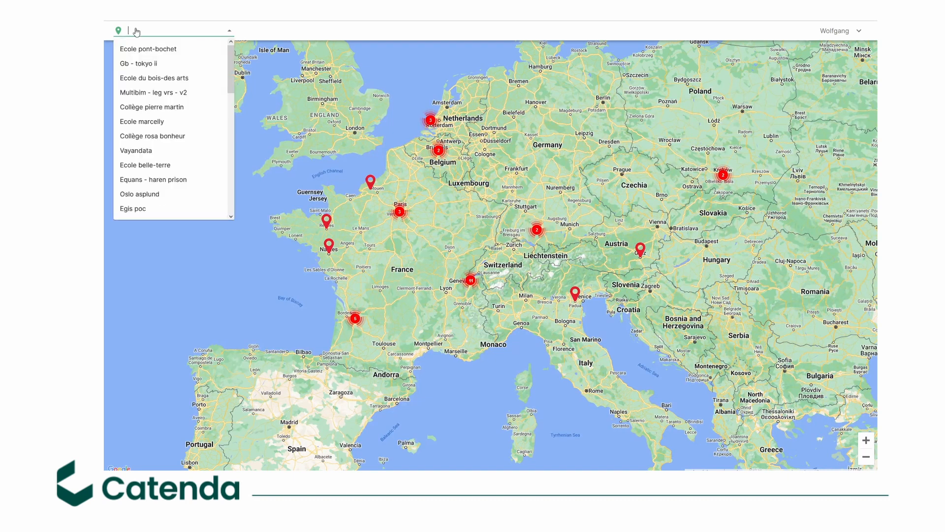
{"action": "type", "text": "bos"}
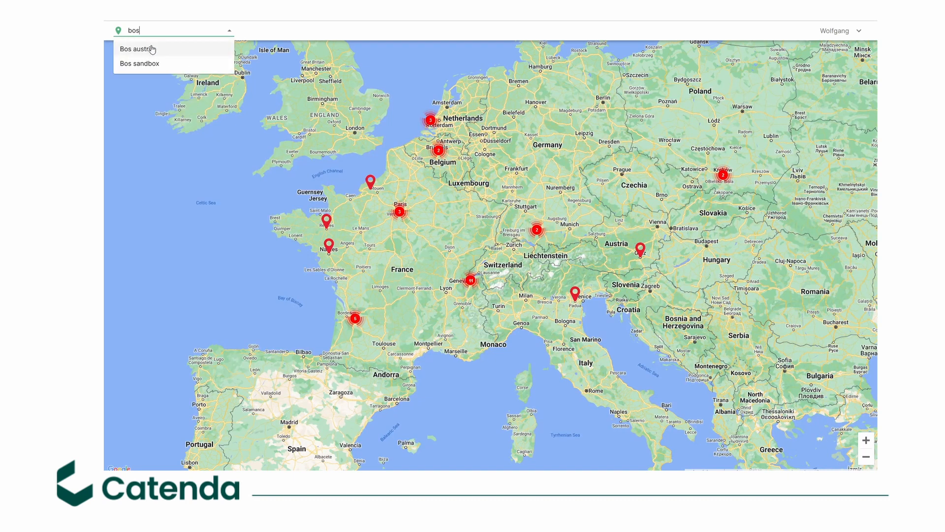
{"action": "left_click", "coordinate": [140, 63]}
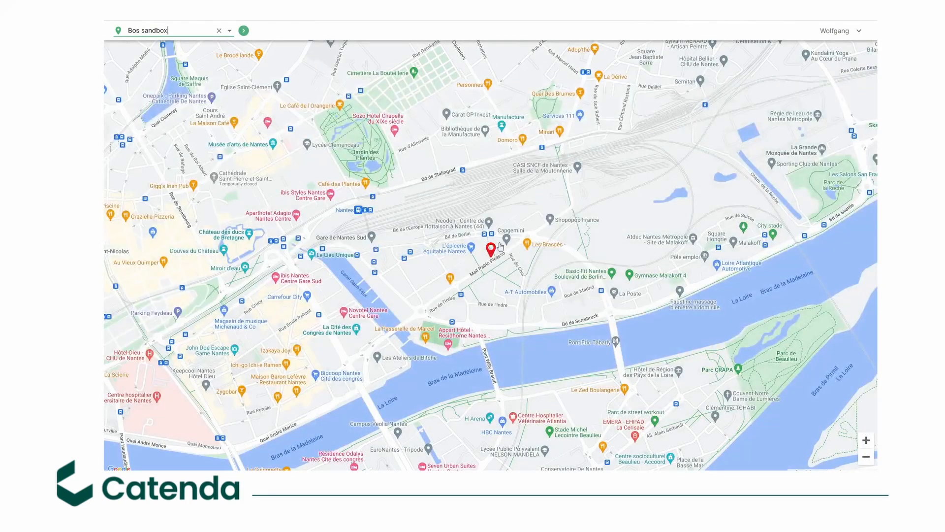
{"action": "left_click", "coordinate": [490, 249]}
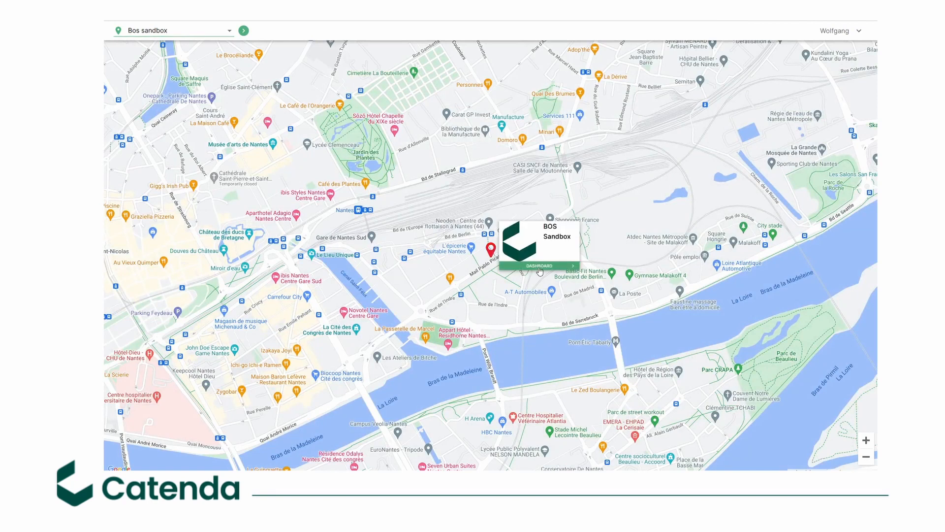
{"action": "left_click", "coordinate": [537, 266]}
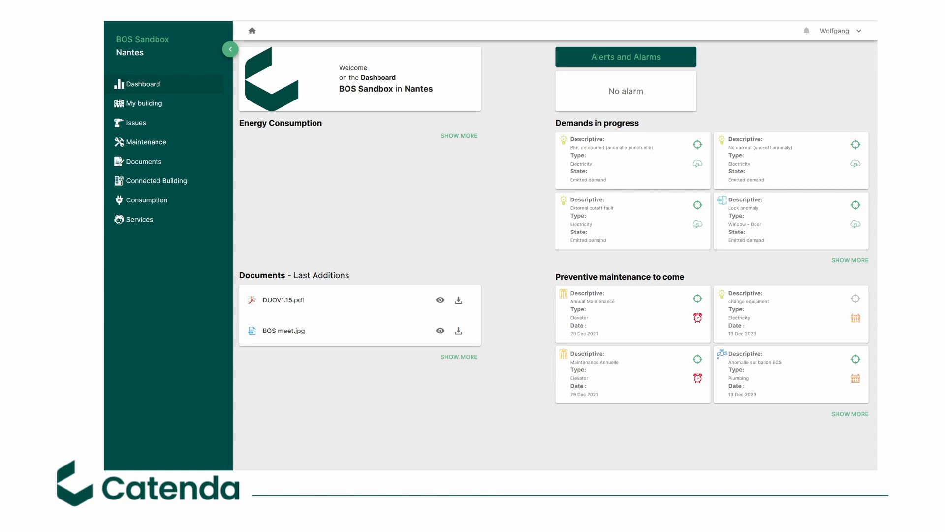
{"action": "mouse_move", "coordinate": [145, 103]}
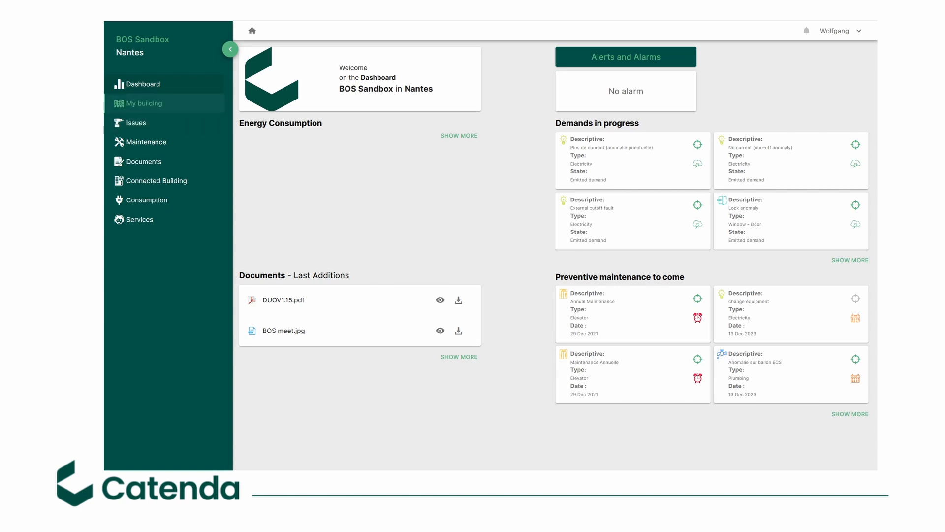
- Display the Clinical NIBS building model in the building explorer
{"action": "left_click", "coordinate": [143, 103]}
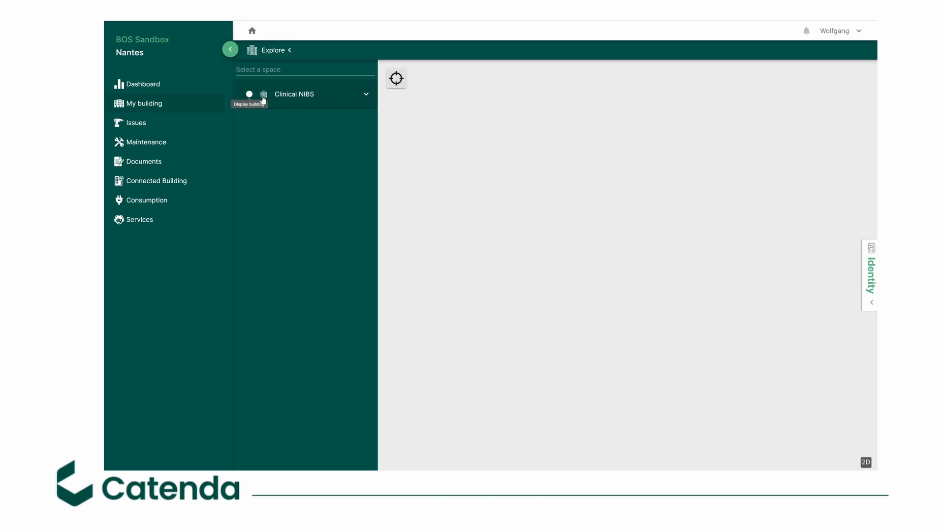
{"action": "left_click", "coordinate": [248, 93]}
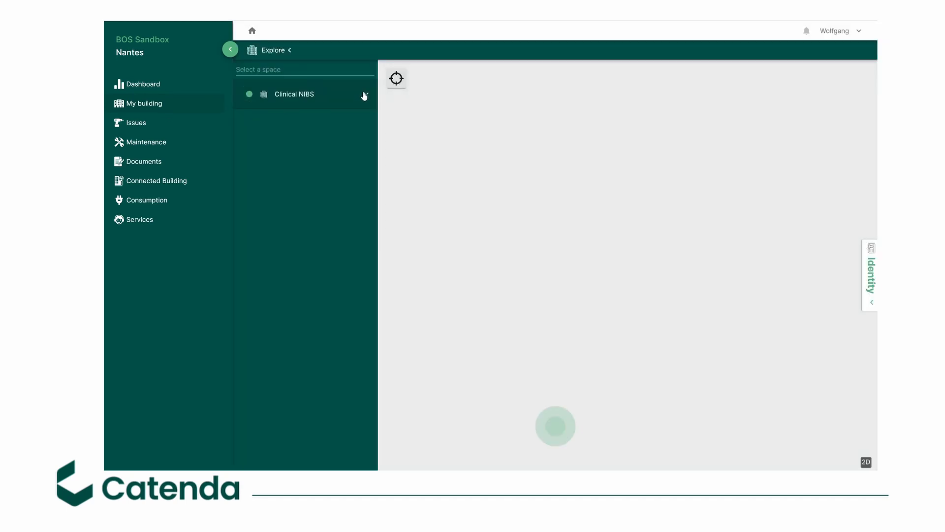
{"action": "left_click", "coordinate": [295, 94]}
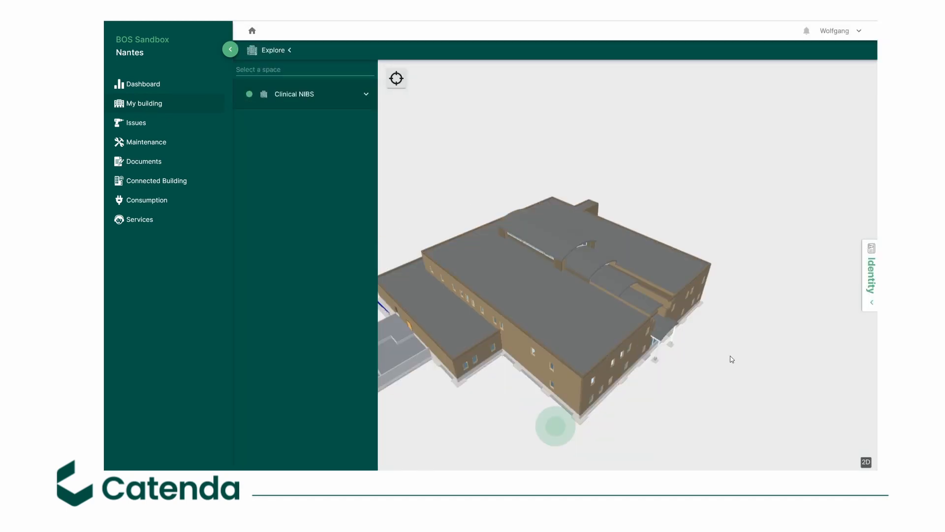
{"action": "left_click", "coordinate": [866, 462]}
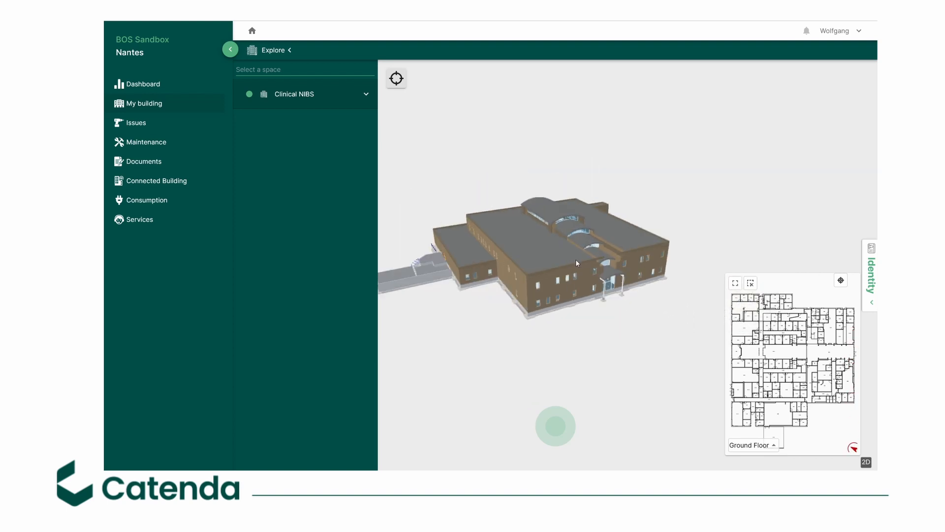
- Select the roof membrane and add cutting planes to expose the interior floors
{"action": "left_click", "coordinate": [540, 226]}
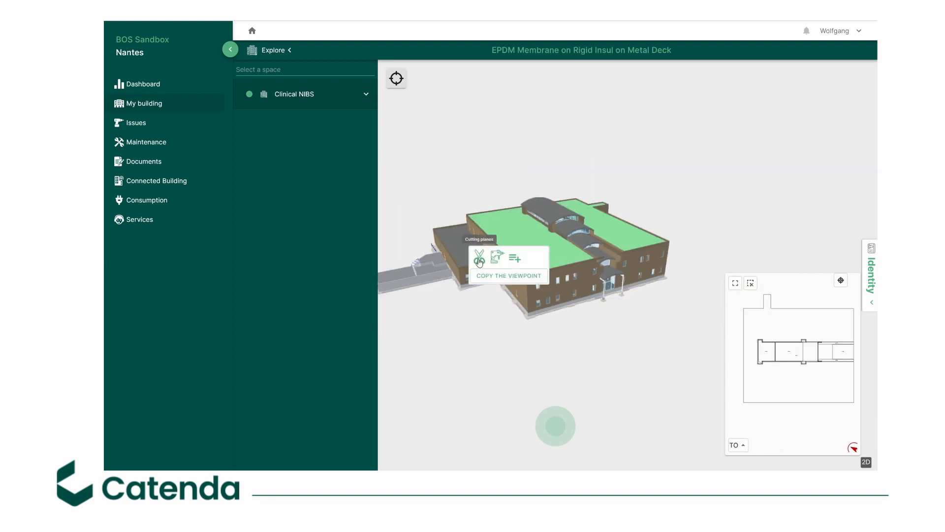
{"action": "left_click", "coordinate": [480, 258]}
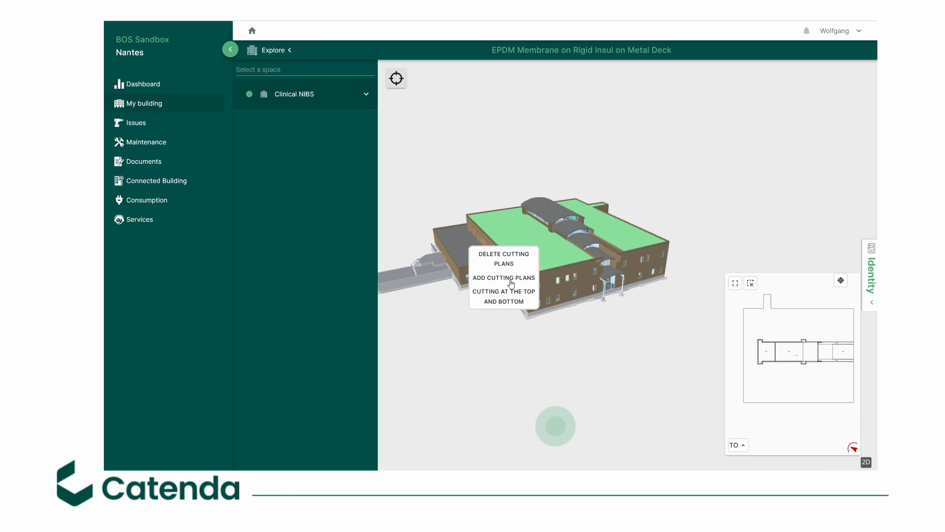
{"action": "left_click", "coordinate": [504, 278]}
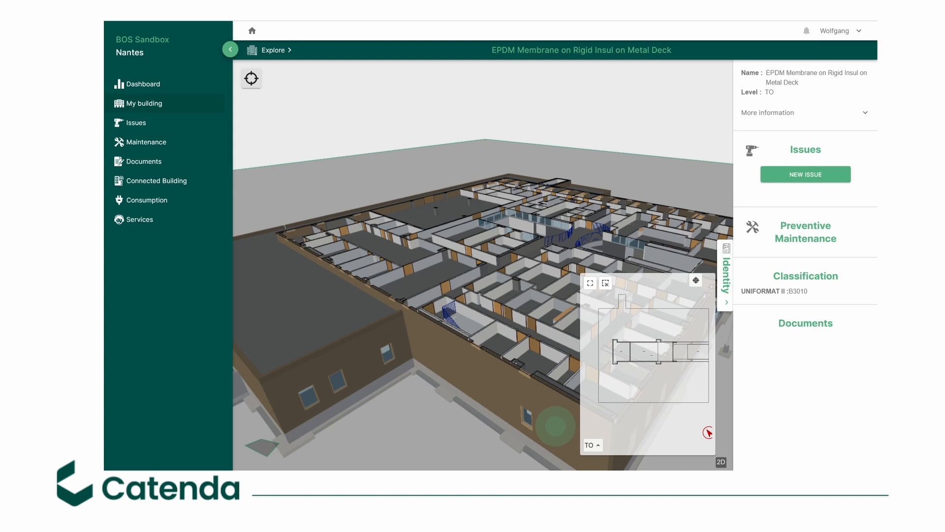
{"action": "left_click", "coordinate": [144, 161]}
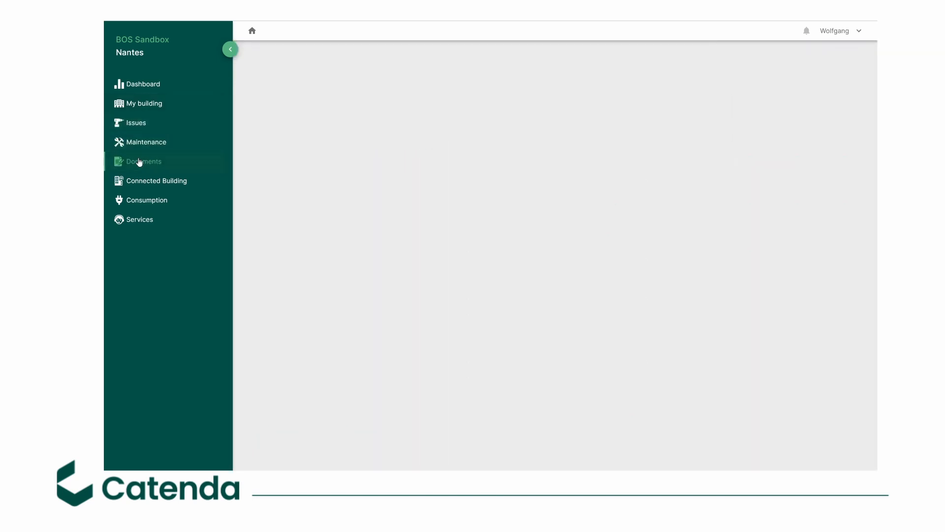
- View the site's document folders, then show its list of opened issues
{"action": "left_click", "coordinate": [144, 161]}
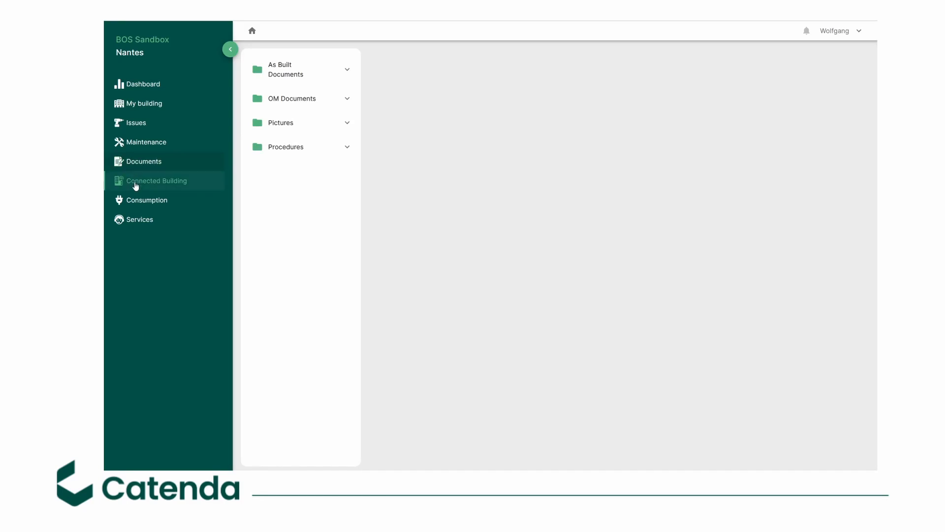
{"action": "mouse_move", "coordinate": [136, 122]}
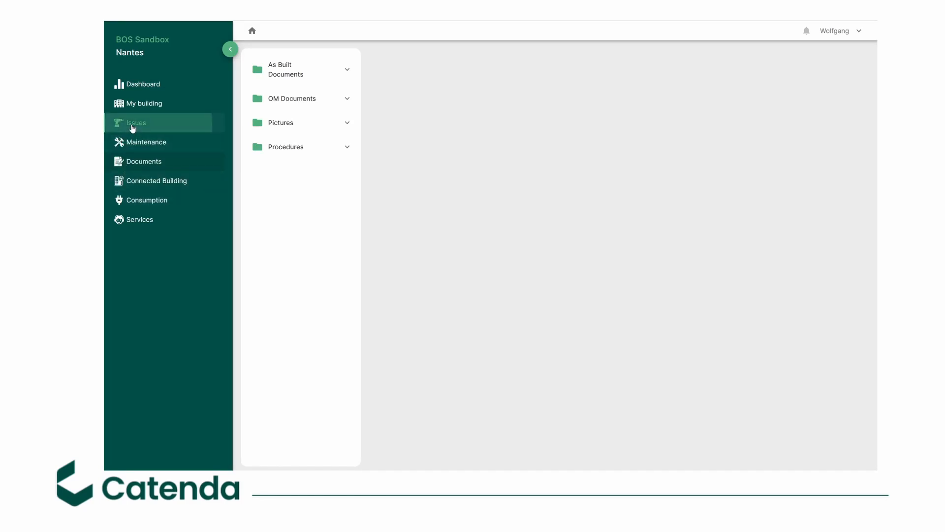
{"action": "left_click", "coordinate": [137, 122]}
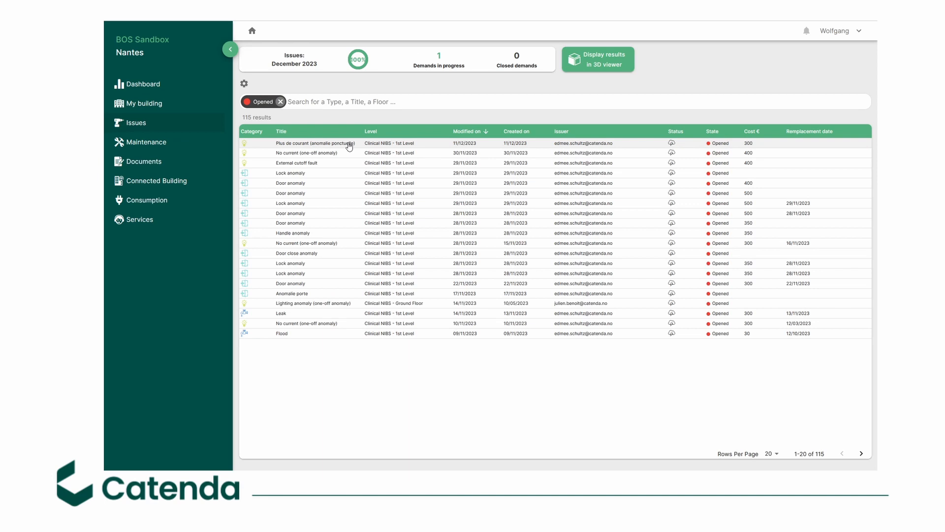
{"action": "mouse_move", "coordinate": [335, 334]}
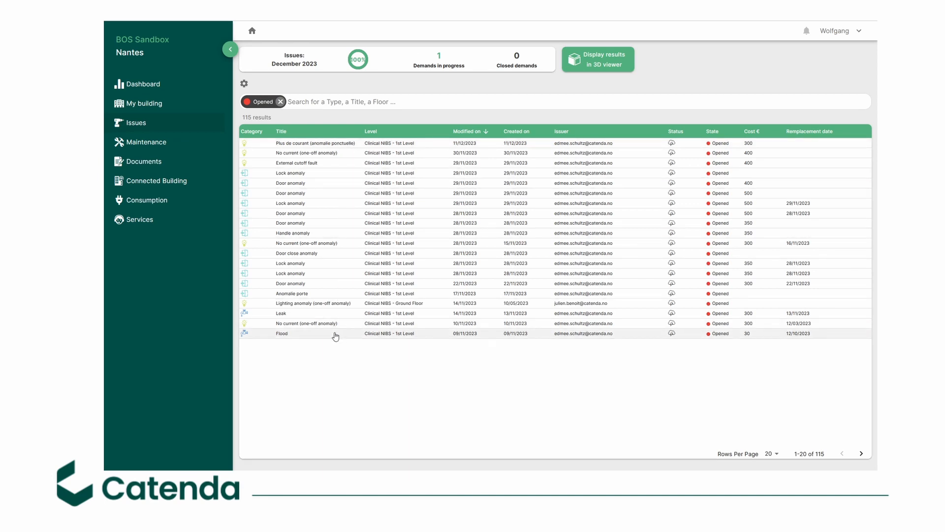
{"action": "mouse_move", "coordinate": [542, 197]}
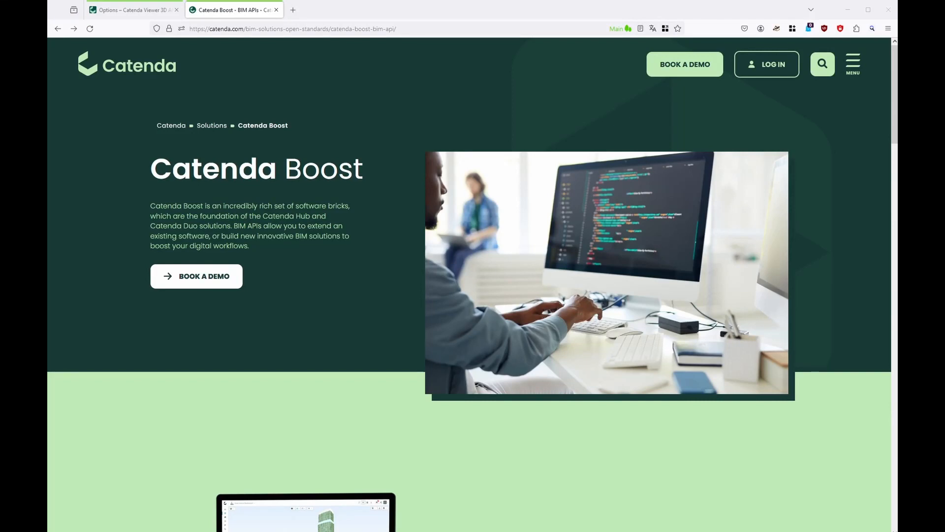
- Reach the Customers stories section and open the BIMLOGI by Kajima case study
{"action": "scroll", "scroll_direction": "down", "scroll_amount": 3}
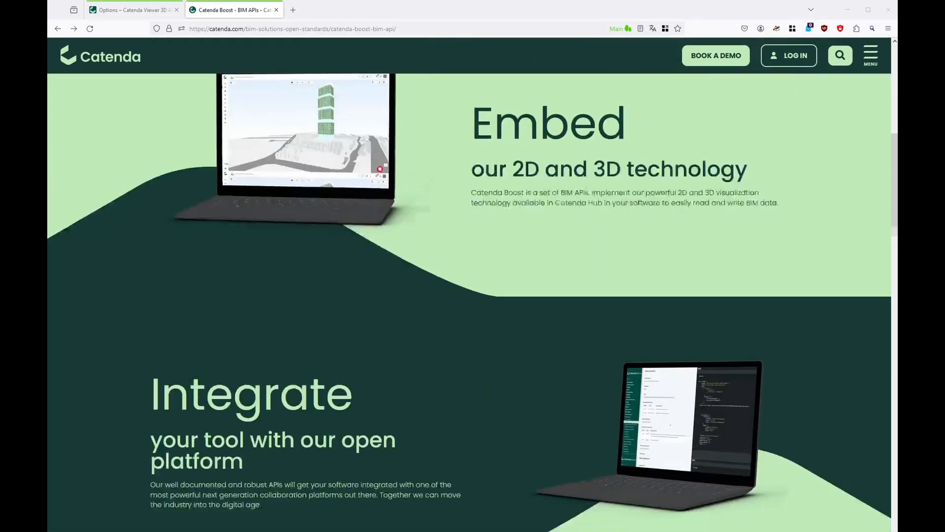
{"action": "scroll", "scroll_direction": "down", "scroll_amount": 3}
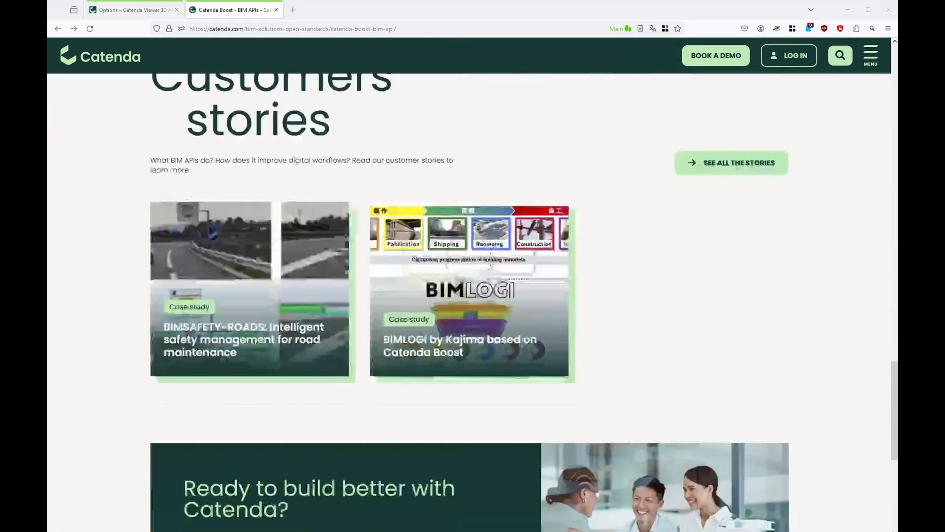
{"action": "scroll", "scroll_direction": "down", "scroll_amount": 3}
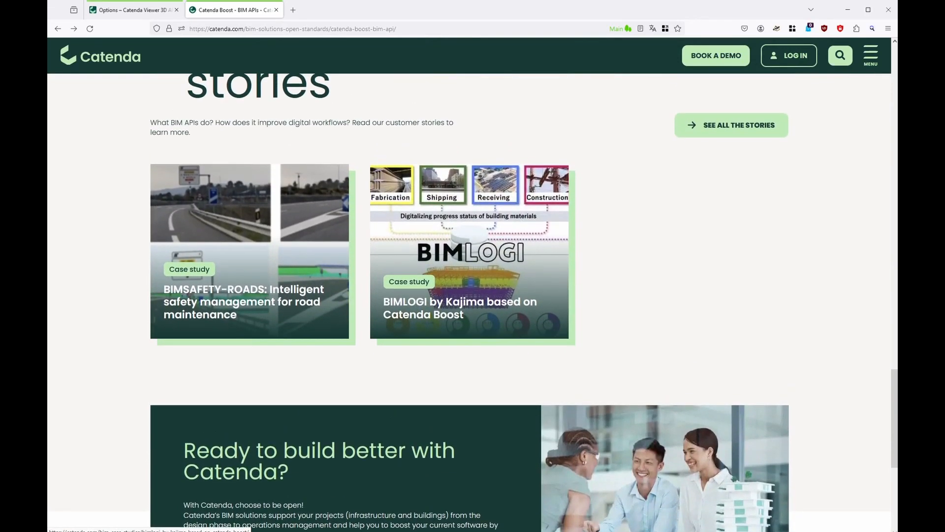
{"action": "left_click", "coordinate": [471, 308]}
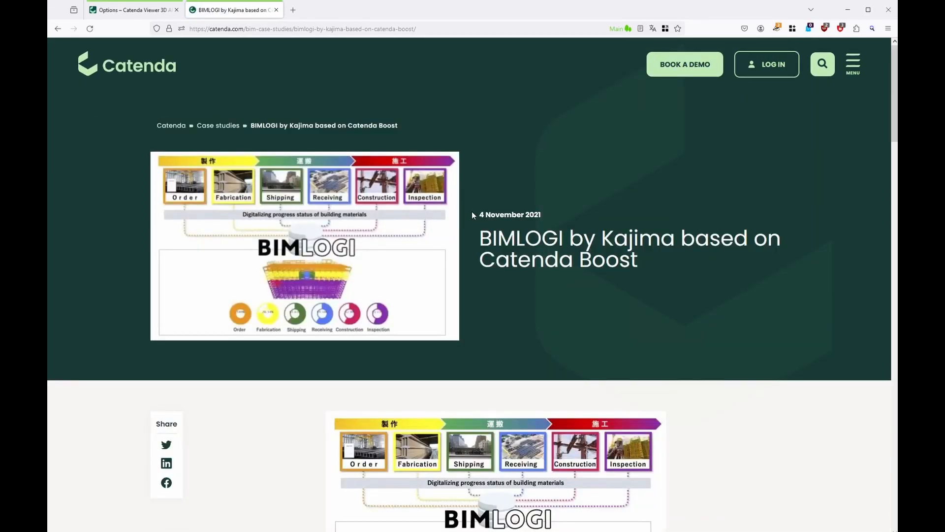
{"action": "scroll", "scroll_direction": "down", "scroll_amount": 3}
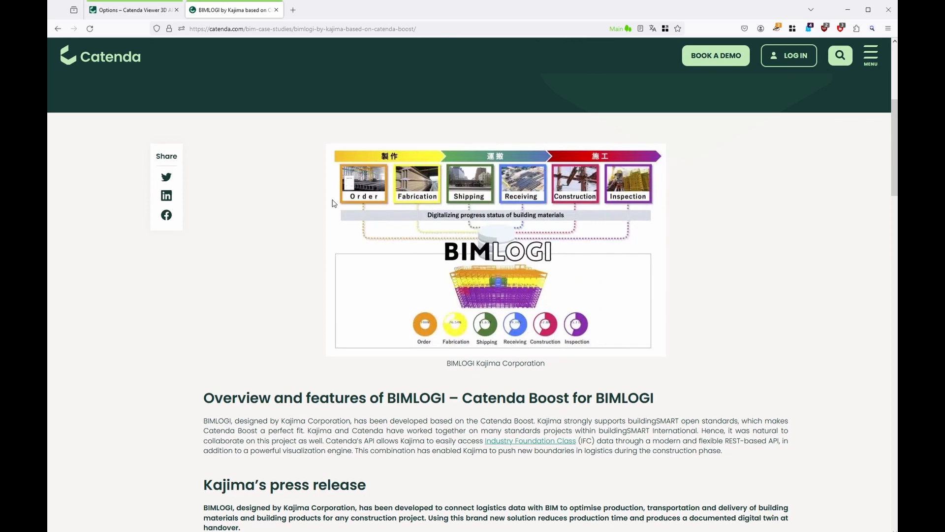
{"action": "mouse_move", "coordinate": [799, 342]}
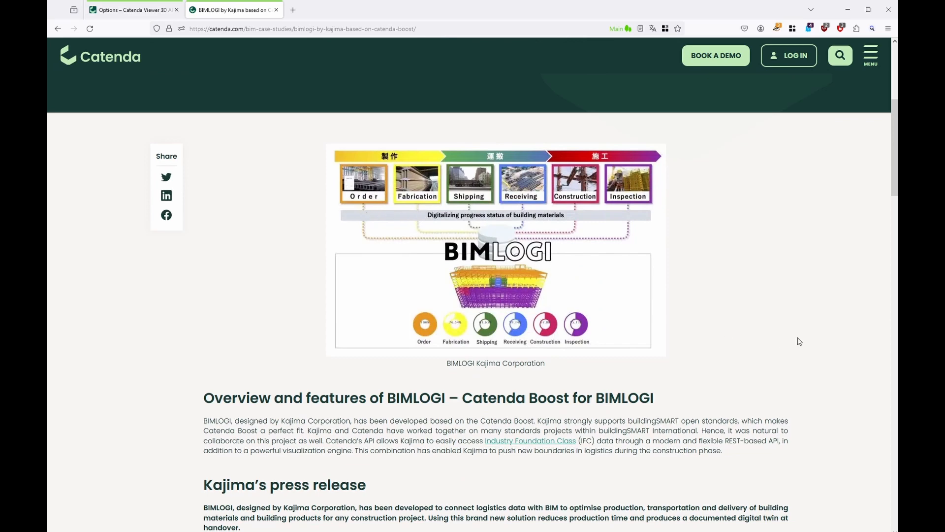
{"action": "scroll", "scroll_direction": "down", "scroll_amount": 3}
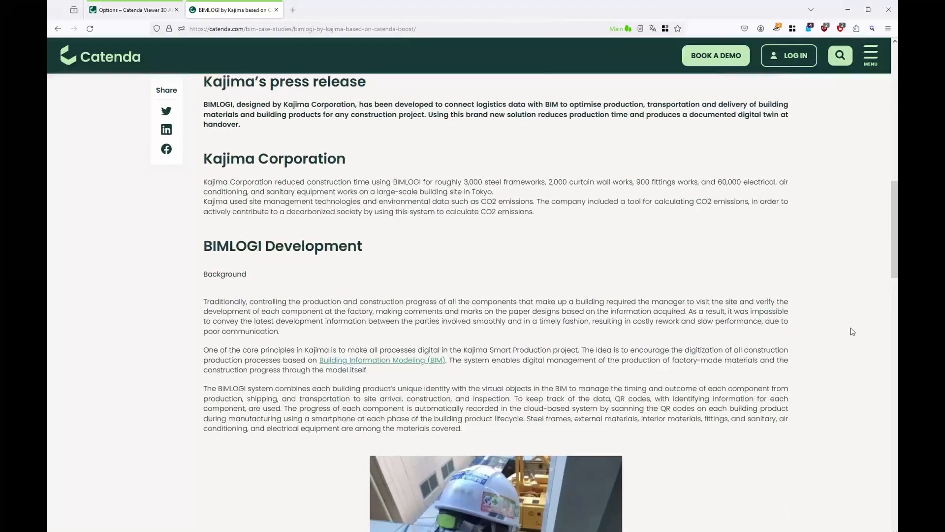
{"action": "scroll", "scroll_direction": "down", "scroll_amount": 3}
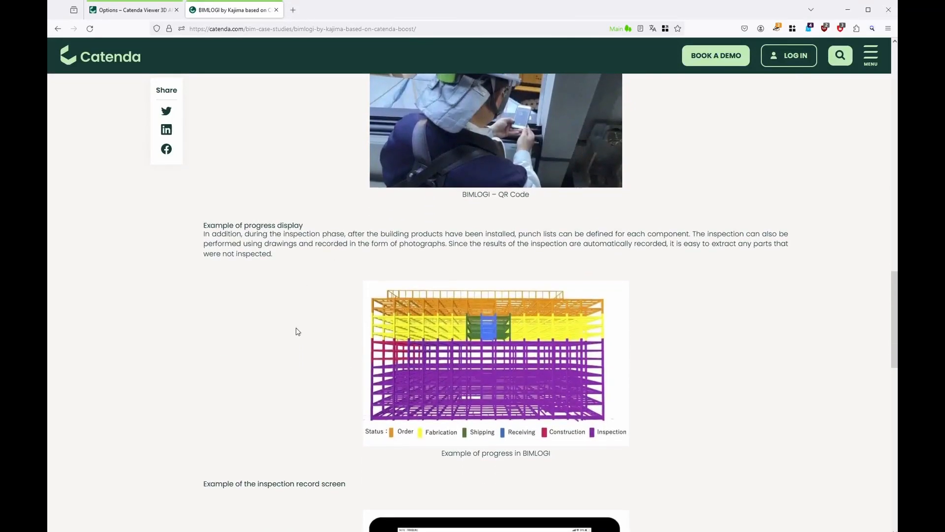
{"action": "scroll", "scroll_direction": "down", "scroll_amount": 3}
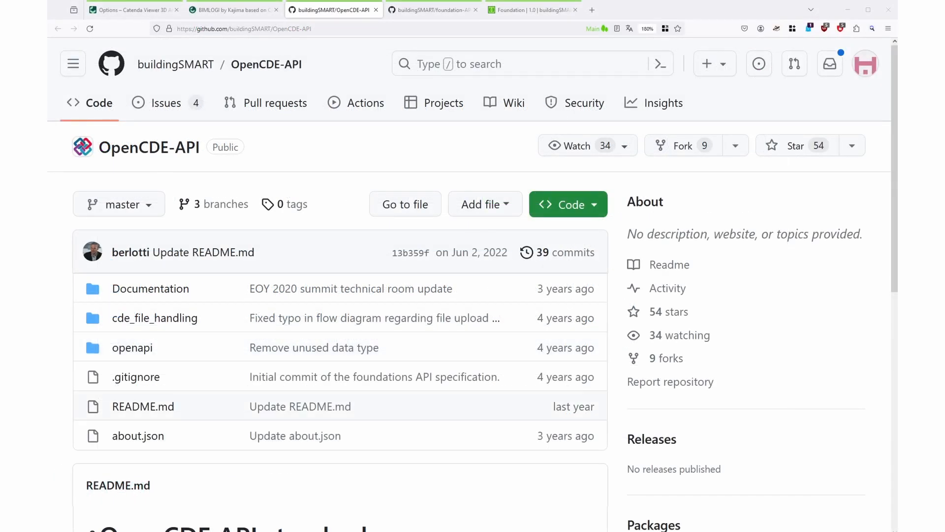
- Read the foundation-API README from its table of contents through the Caching section
{"action": "scroll", "scroll_direction": "down", "scroll_amount": 3}
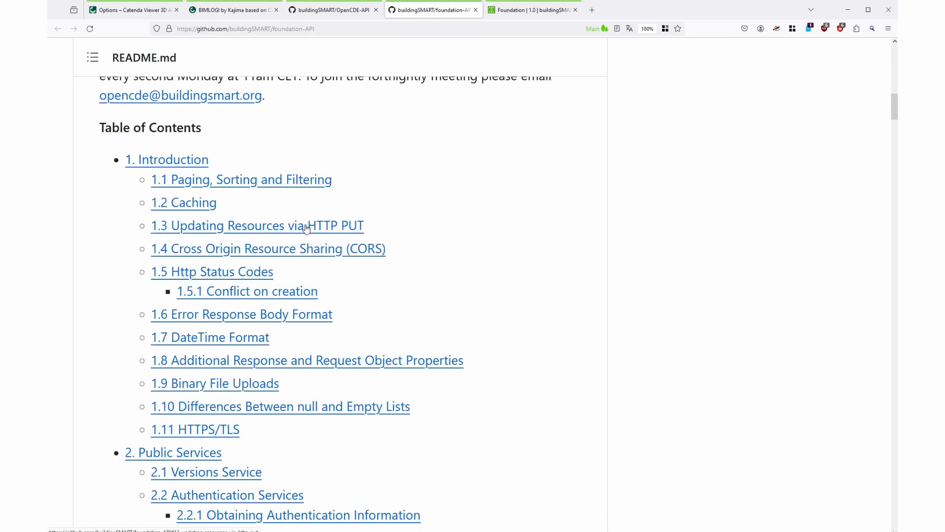
{"action": "mouse_move", "coordinate": [471, 211]}
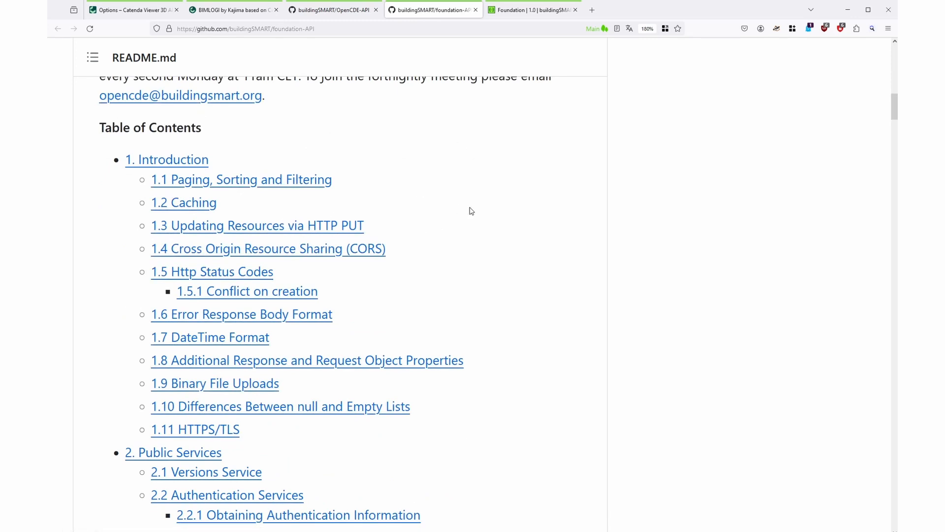
{"action": "scroll", "scroll_direction": "down", "scroll_amount": 3}
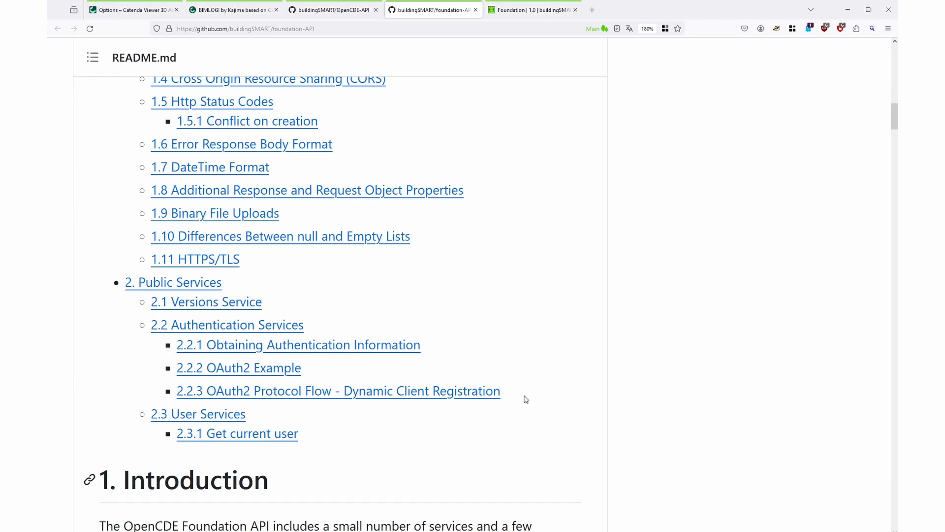
{"action": "scroll", "scroll_direction": "down", "scroll_amount": 3}
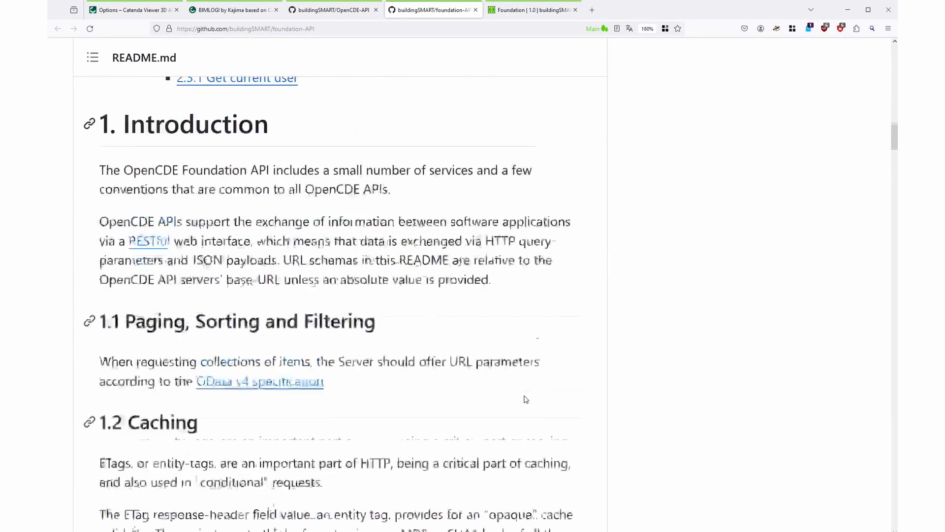
{"action": "scroll", "scroll_direction": "down", "scroll_amount": 3}
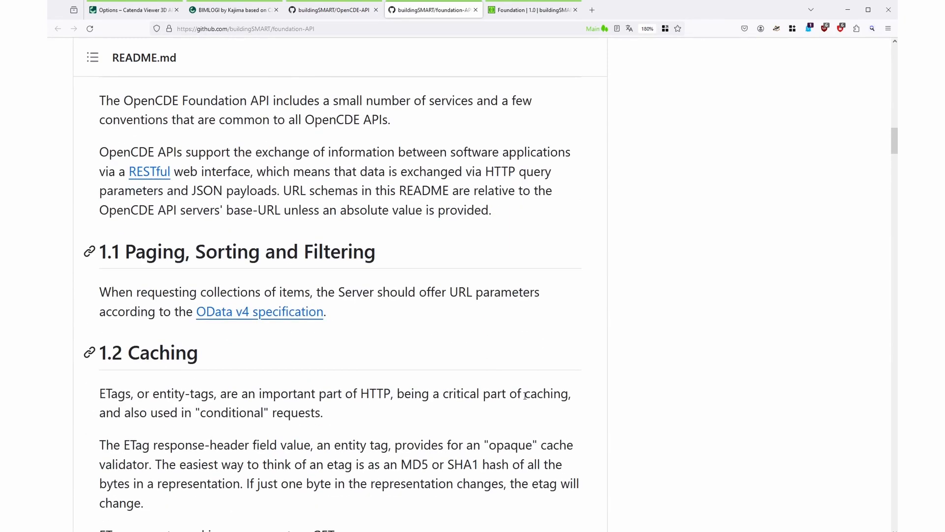
{"action": "scroll", "scroll_direction": "down", "scroll_amount": 3}
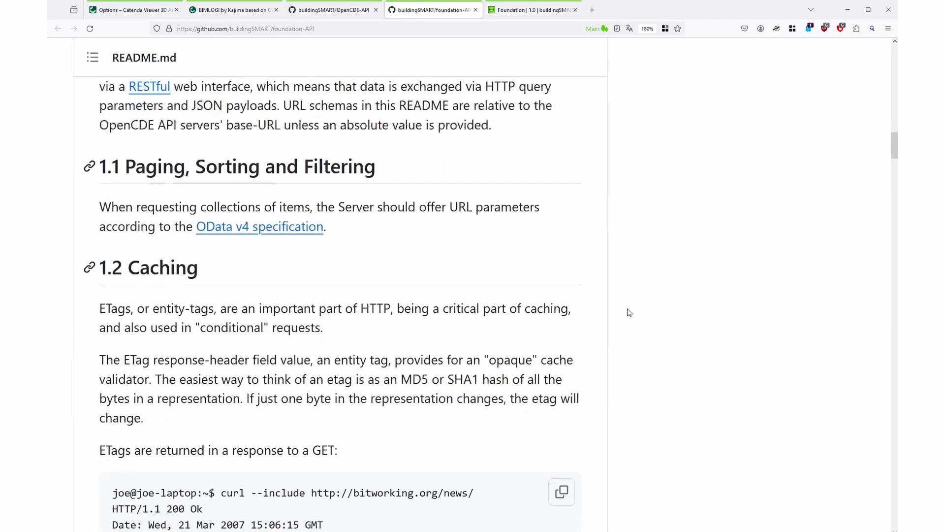
{"action": "left_click", "coordinate": [533, 10]}
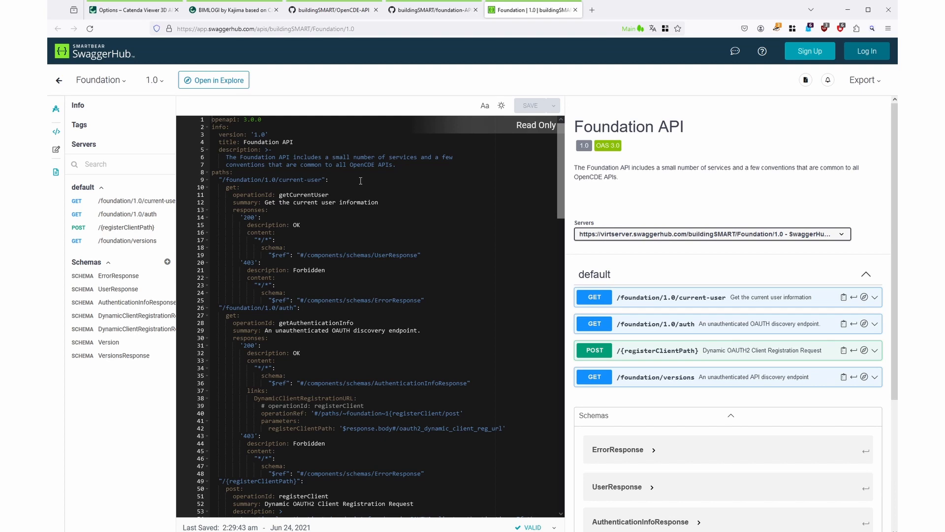
- Scroll the Foundation API spec through its auth and client registration paths to the Schemas
{"action": "scroll", "scroll_direction": "down", "scroll_amount": 3}
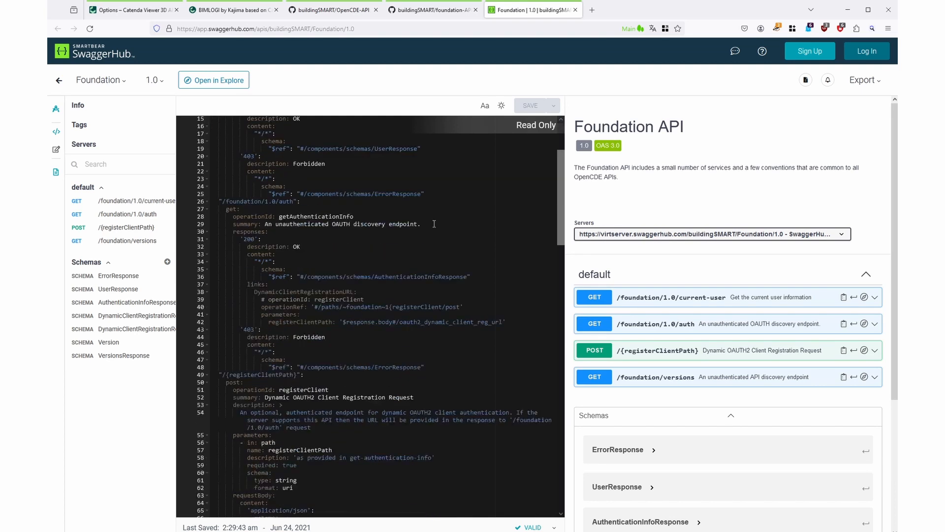
{"action": "scroll", "scroll_direction": "down", "scroll_amount": 3}
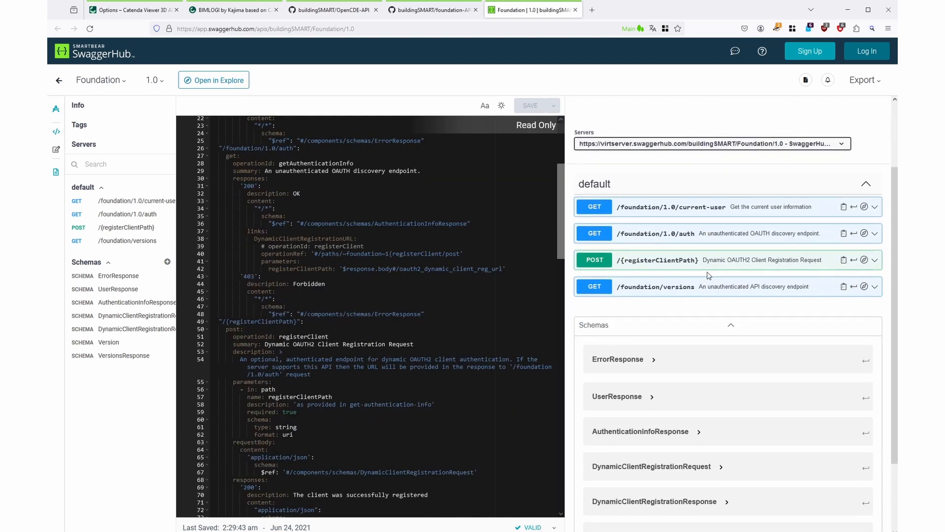
{"action": "scroll", "scroll_direction": "down", "scroll_amount": 3}
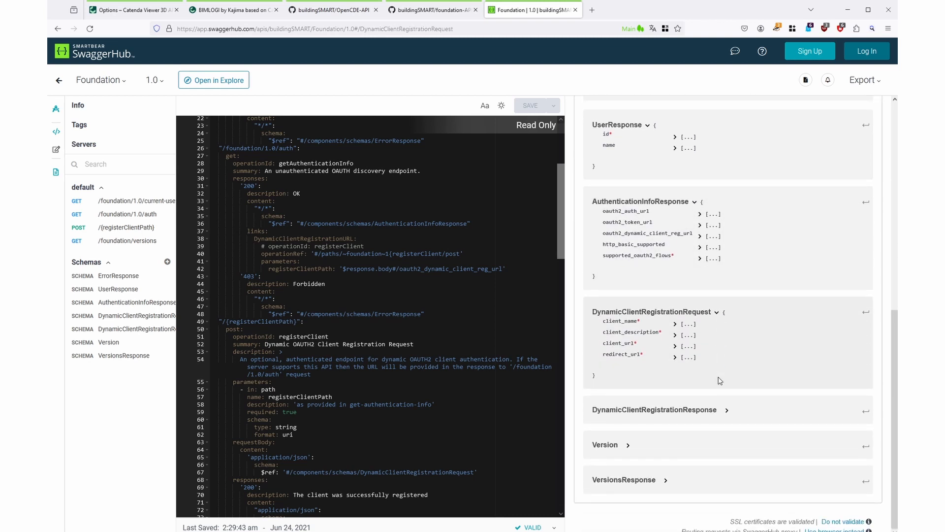
{"action": "mouse_move", "coordinate": [633, 452]}
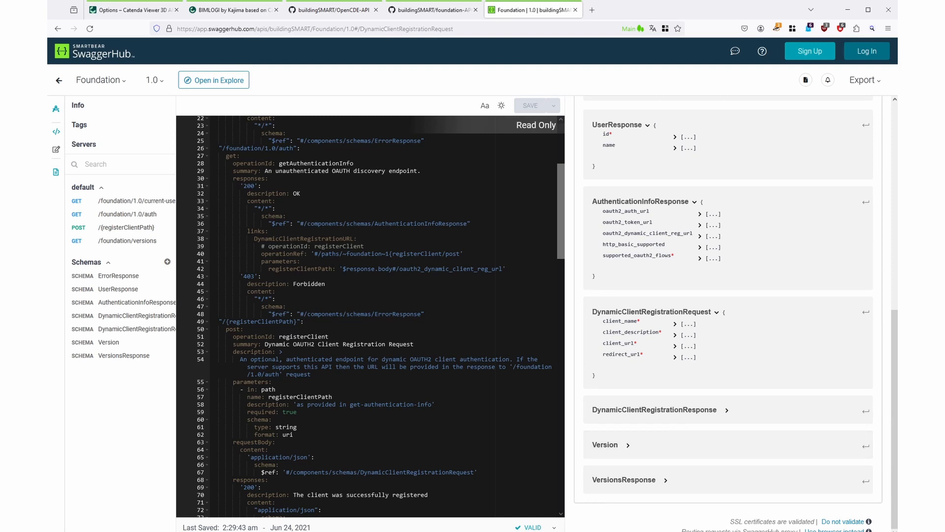
- Switch to the BCF-API repository and scroll its README table of contents
{"action": "left_click", "coordinate": [332, 9]}
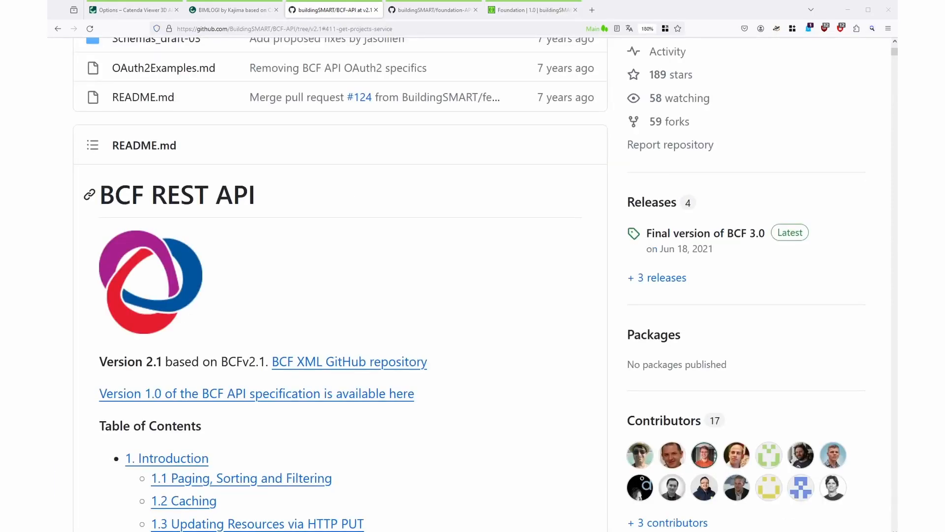
{"action": "scroll", "scroll_direction": "down", "scroll_amount": 3}
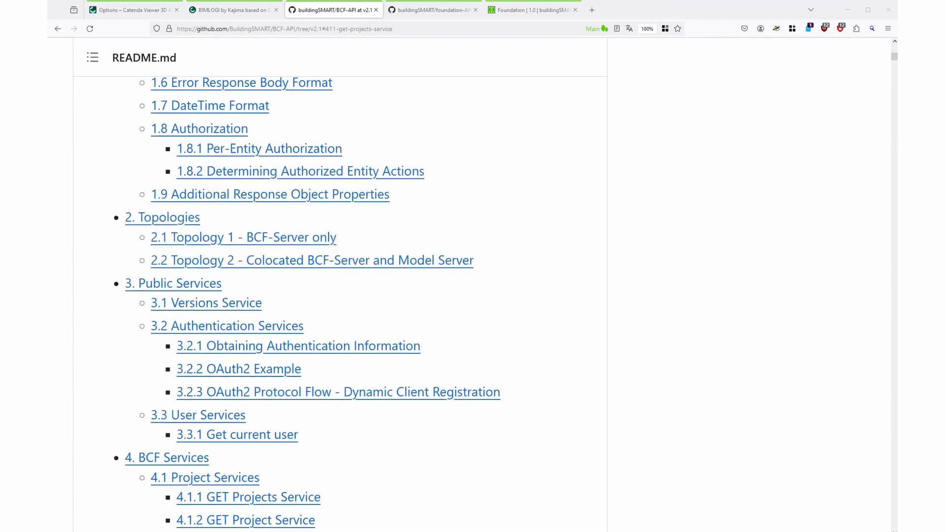
{"action": "scroll", "scroll_direction": "down", "scroll_amount": 3}
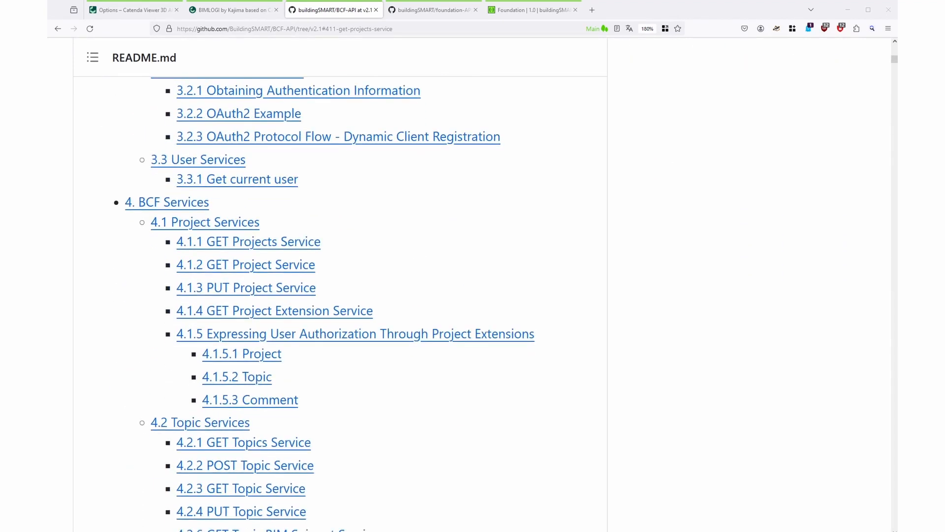
{"action": "scroll", "scroll_direction": "down", "scroll_amount": 3}
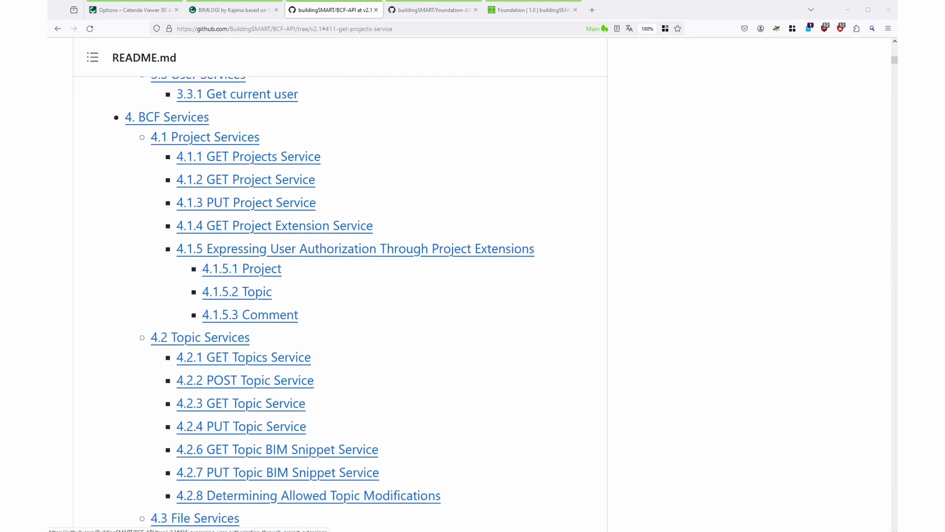
{"action": "scroll", "scroll_direction": "down", "scroll_amount": 3}
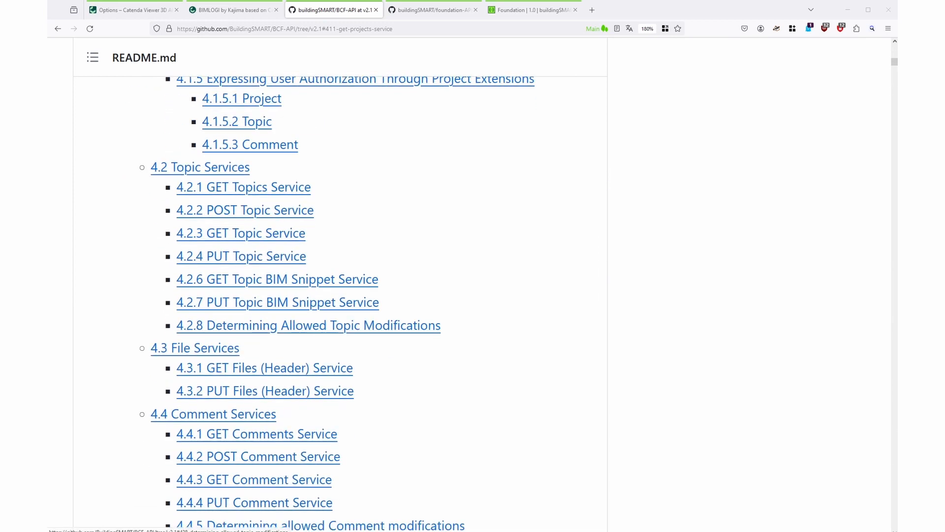
{"action": "scroll", "scroll_direction": "down", "scroll_amount": 3}
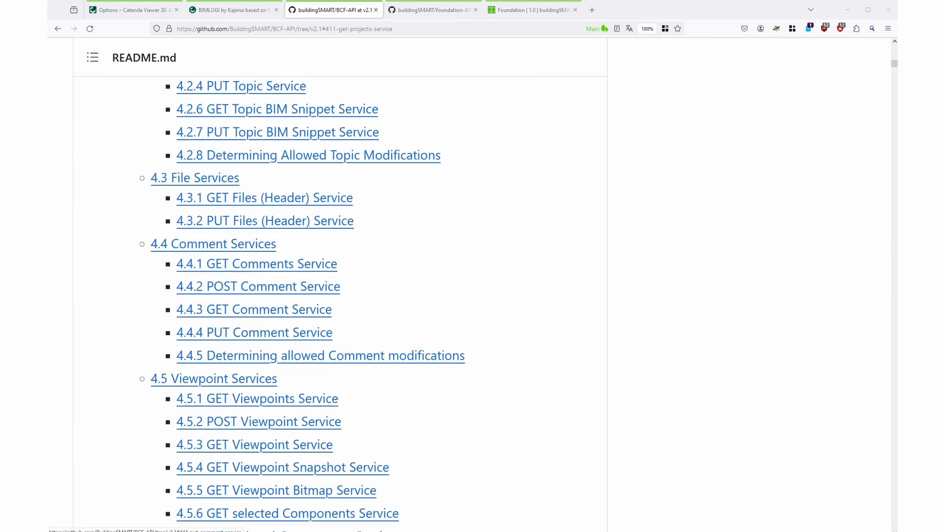
- Jump to 4.5.1 GET Viewpoints Service and read its example request and response
{"action": "left_click", "coordinate": [257, 398]}
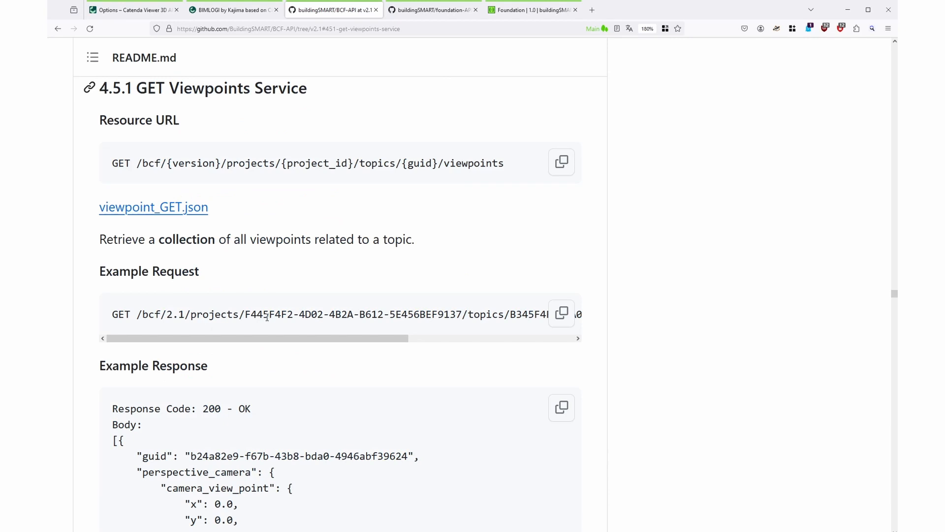
{"action": "scroll", "scroll_direction": "down", "scroll_amount": 3}
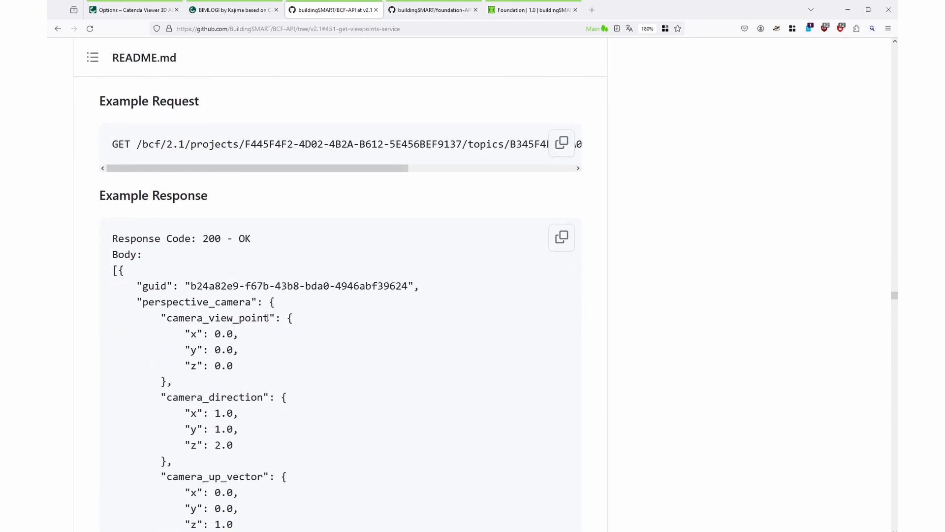
{"action": "scroll", "scroll_direction": "down", "scroll_amount": 3}
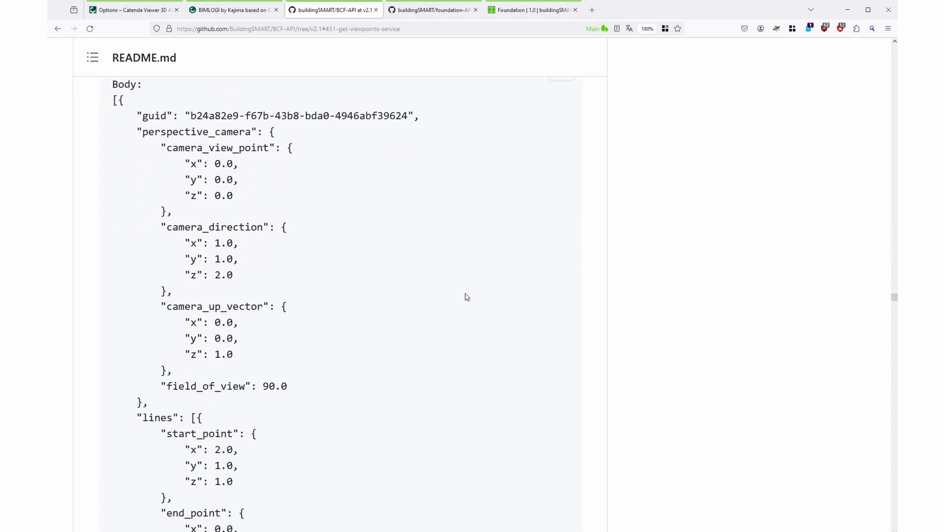
{"action": "scroll", "scroll_direction": "down", "scroll_amount": 3}
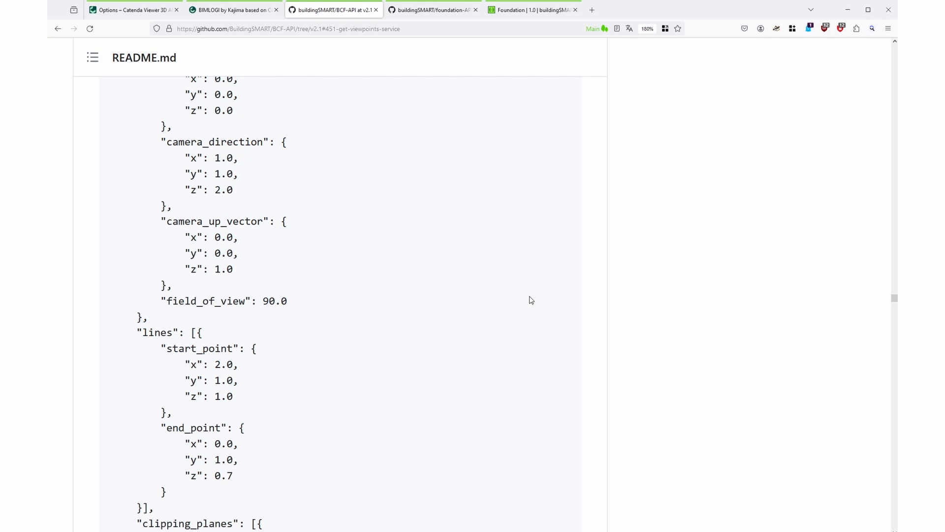